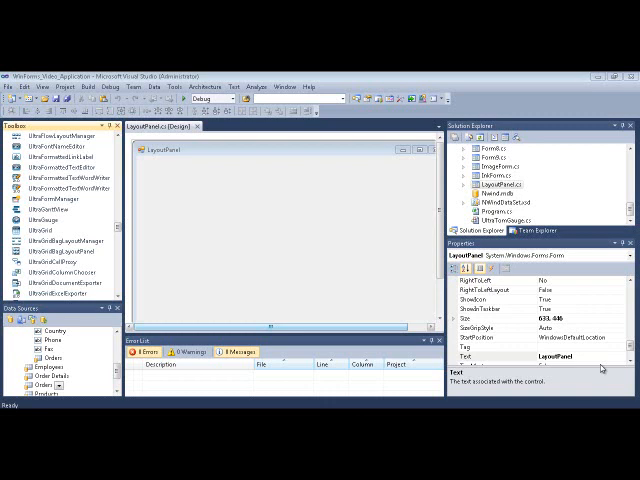
pyautogui.moveTo(184, 236)
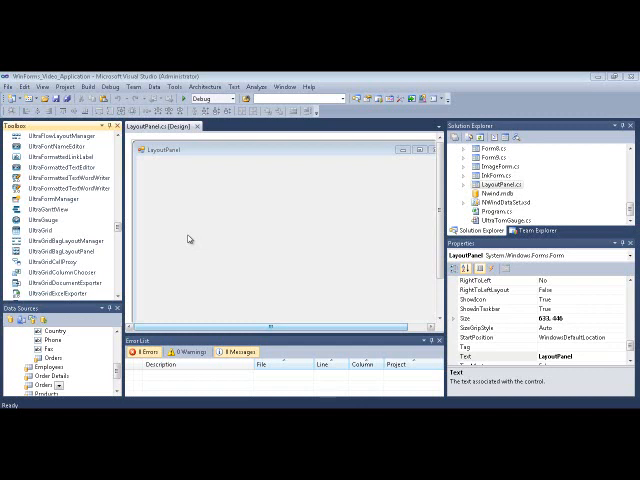
# Place an UltraGridBagLayoutPanel from the Toolbox onto the form as ultraGridBagLayoutPanel1.
pyautogui.click(56, 252)
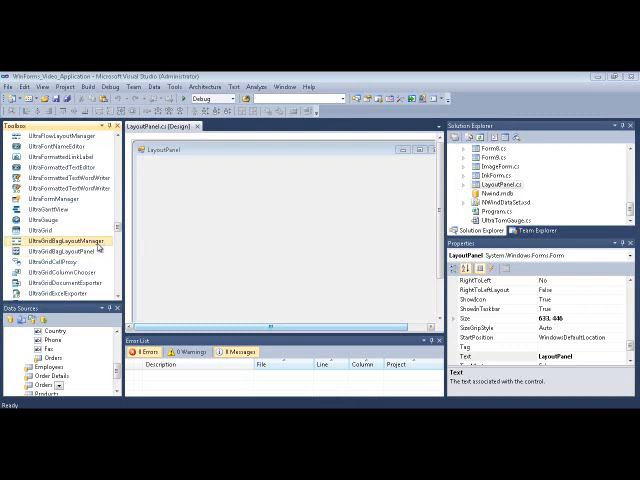
pyautogui.moveTo(100, 246)
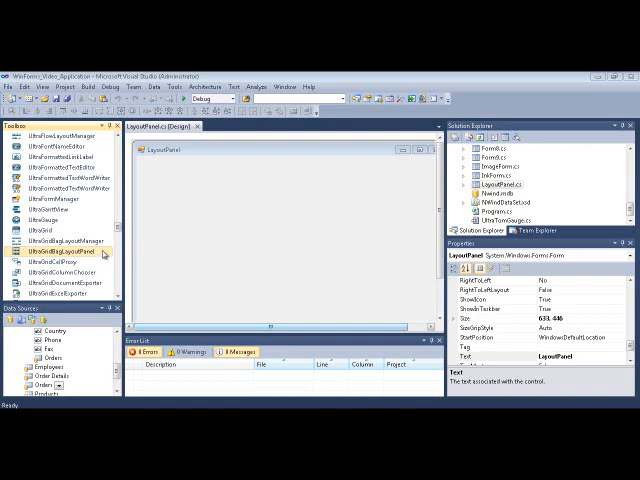
pyautogui.moveTo(56, 246)
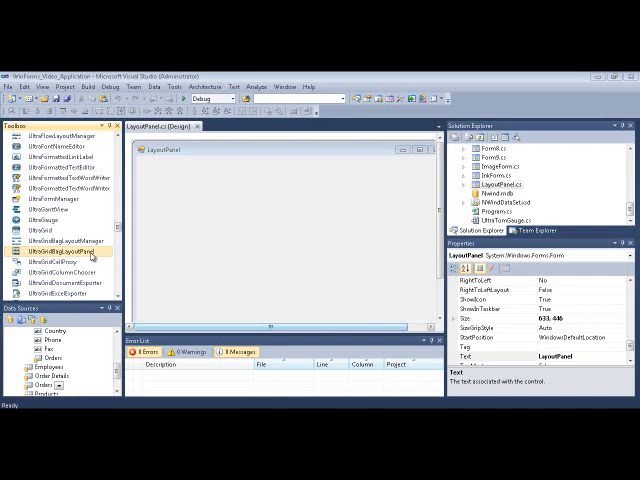
pyautogui.moveTo(62, 248); pyautogui.dragTo(300, 250)
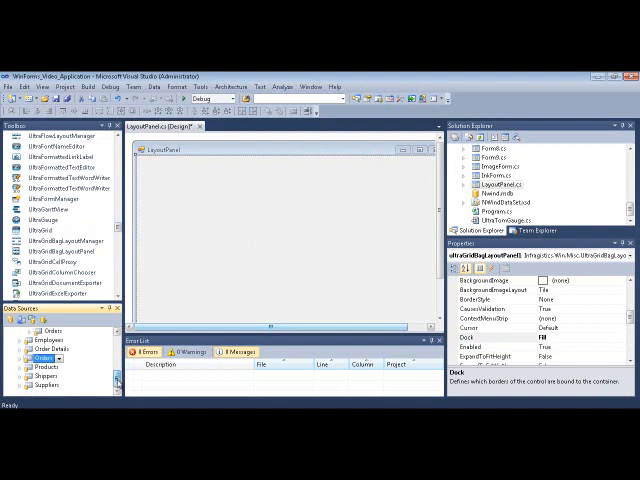
# Scroll the Toolbox down toward the UltraCalculator control.
pyautogui.scroll(-3)
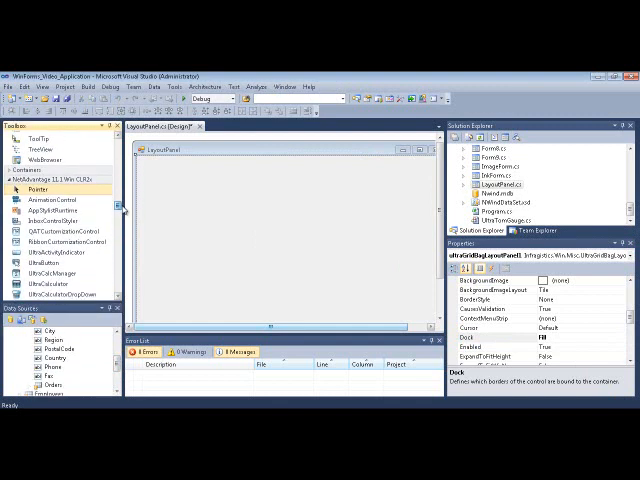
pyautogui.scroll(-3)
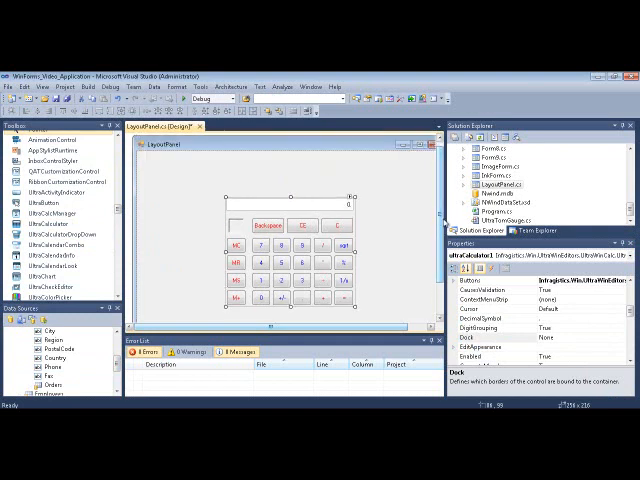
pyautogui.moveTo(40, 216)
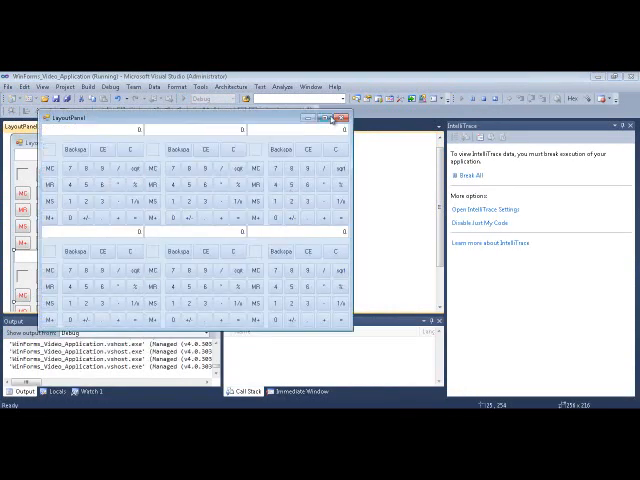
# Close the running form preview and return to the designer.
pyautogui.click(324, 120)
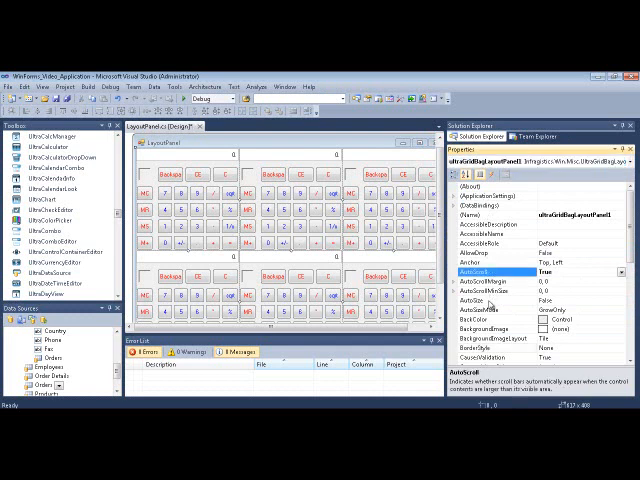
# Set AutoSizeMode to GrowAndShrink and ExpandToFitHeight and ExpandToFitWidth to True.
pyautogui.click(490, 302)
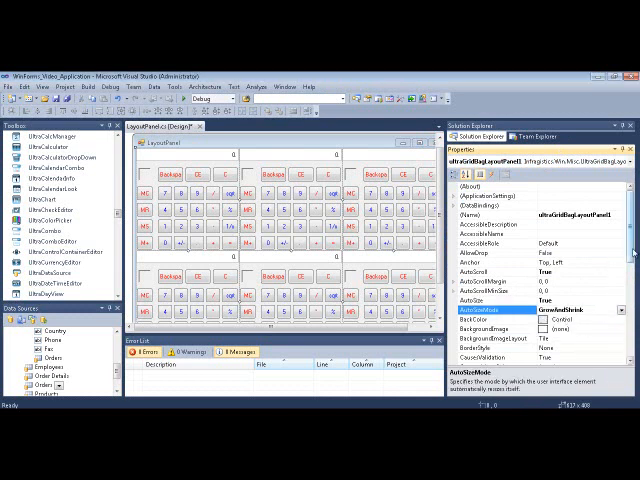
pyautogui.scroll(-3)
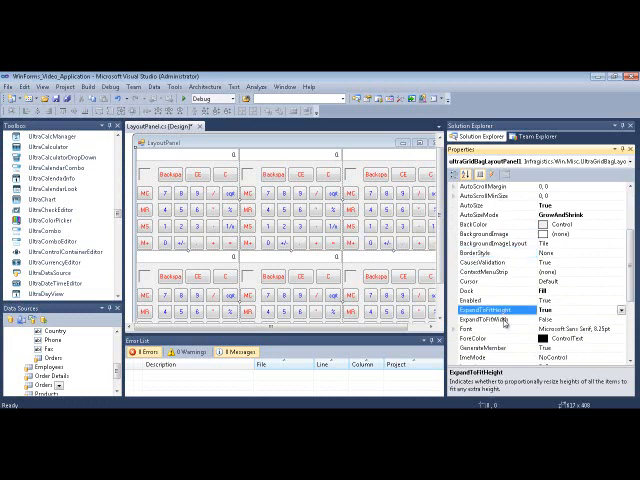
pyautogui.scroll(-3)
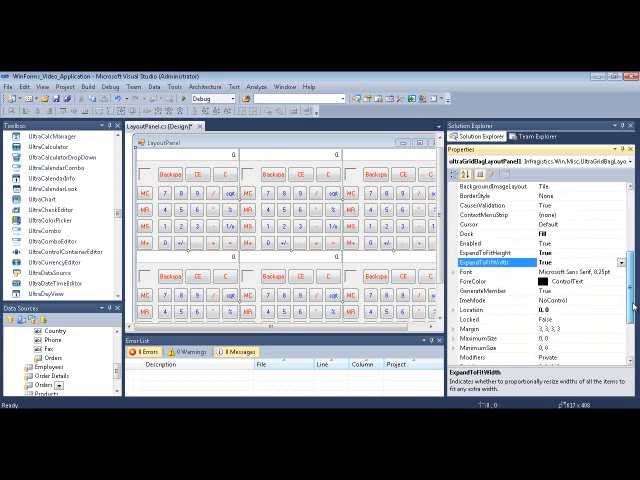
pyautogui.scroll(-3)
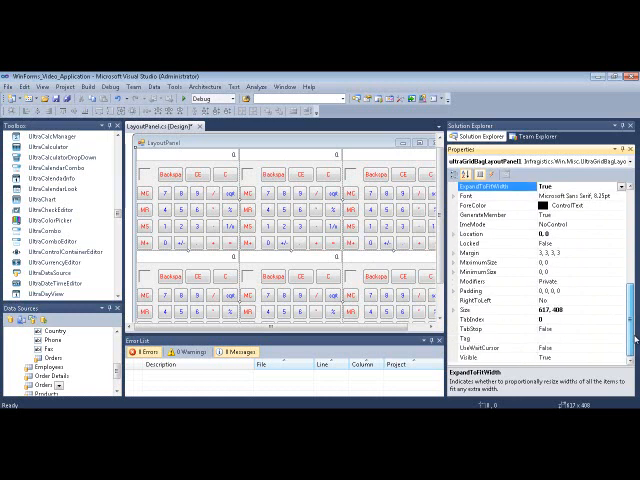